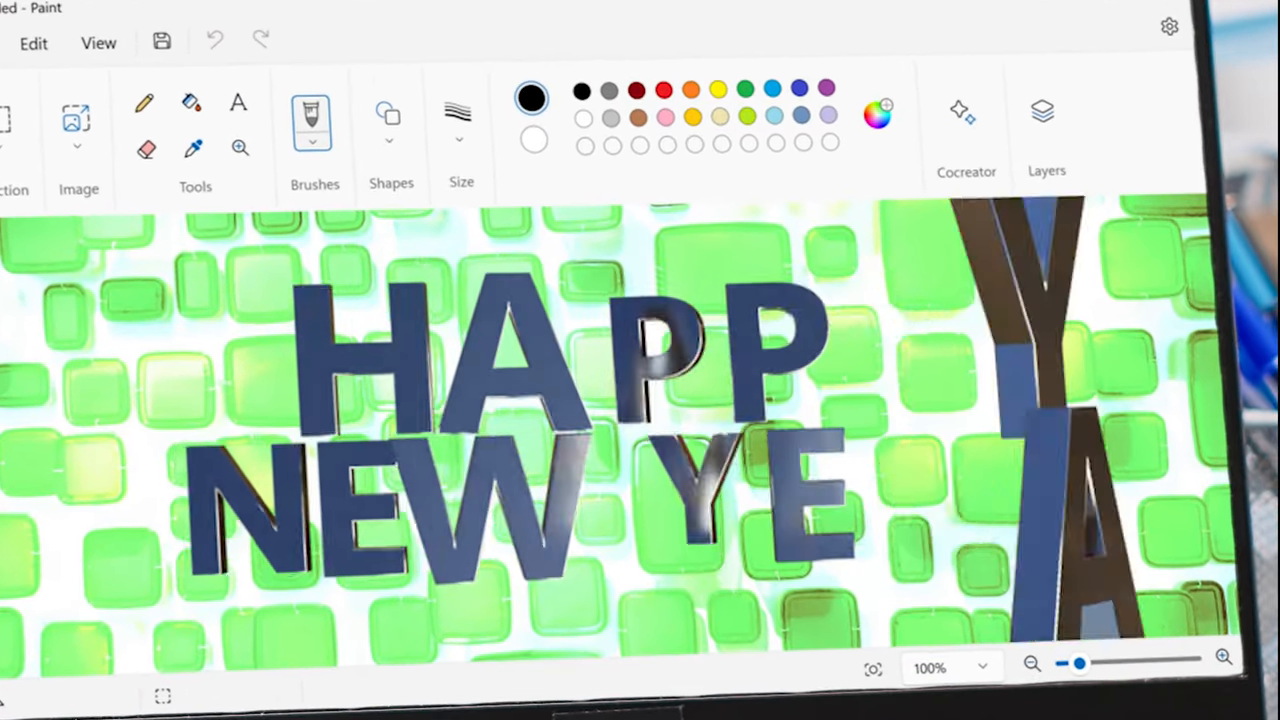
Generate the oil-painting waterfall and aurora landscape with Cocreator, filling the canvas.
{"action": "type", "text": "Cocreat"}
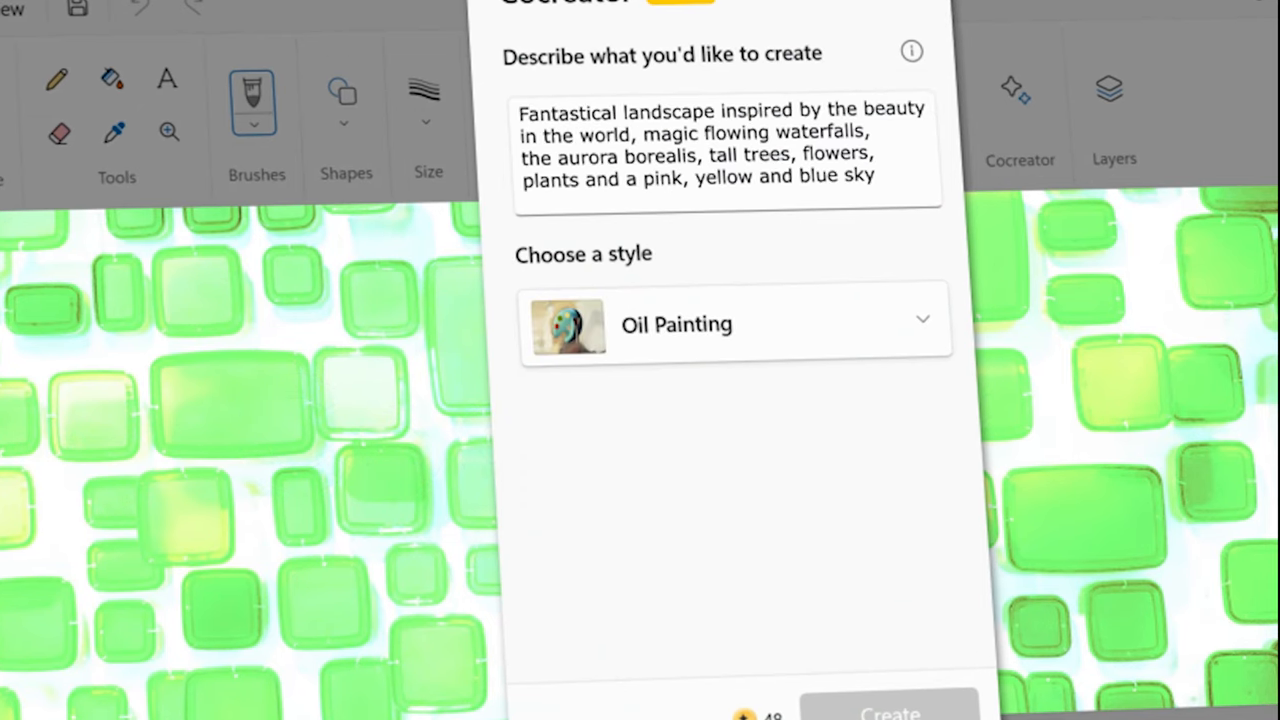
{"action": "left_click", "coordinate": [888, 712]}
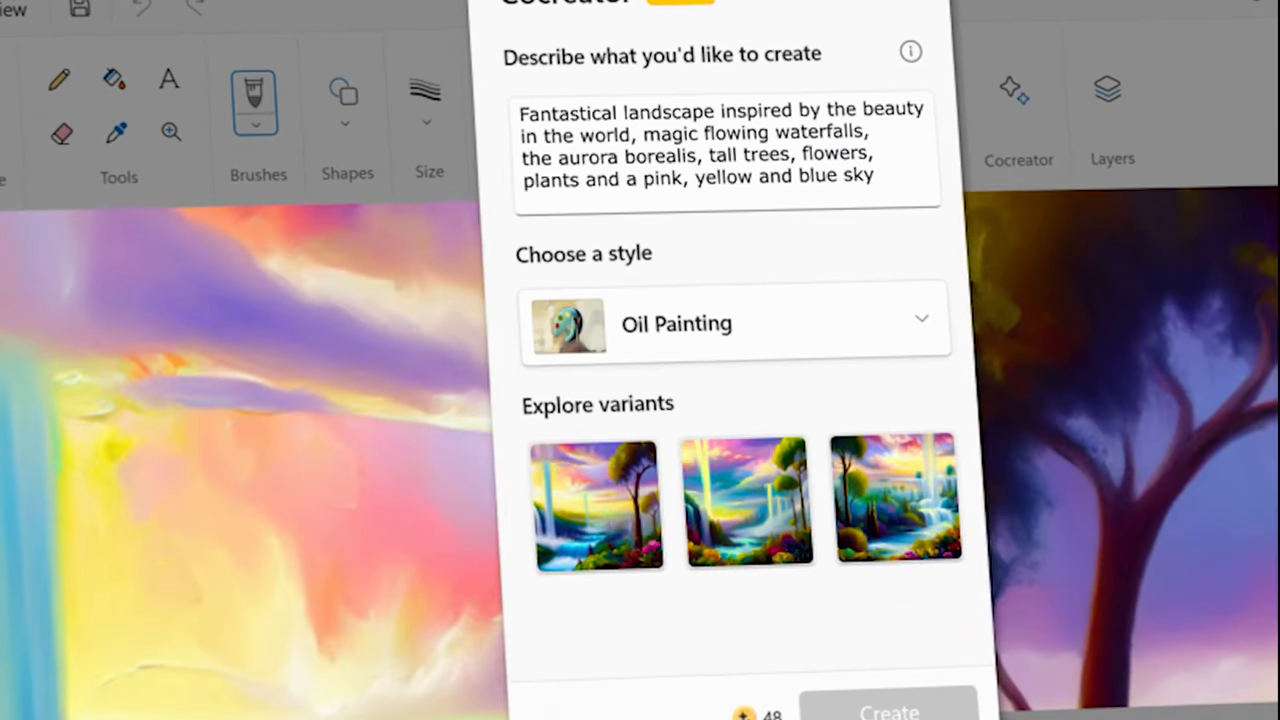